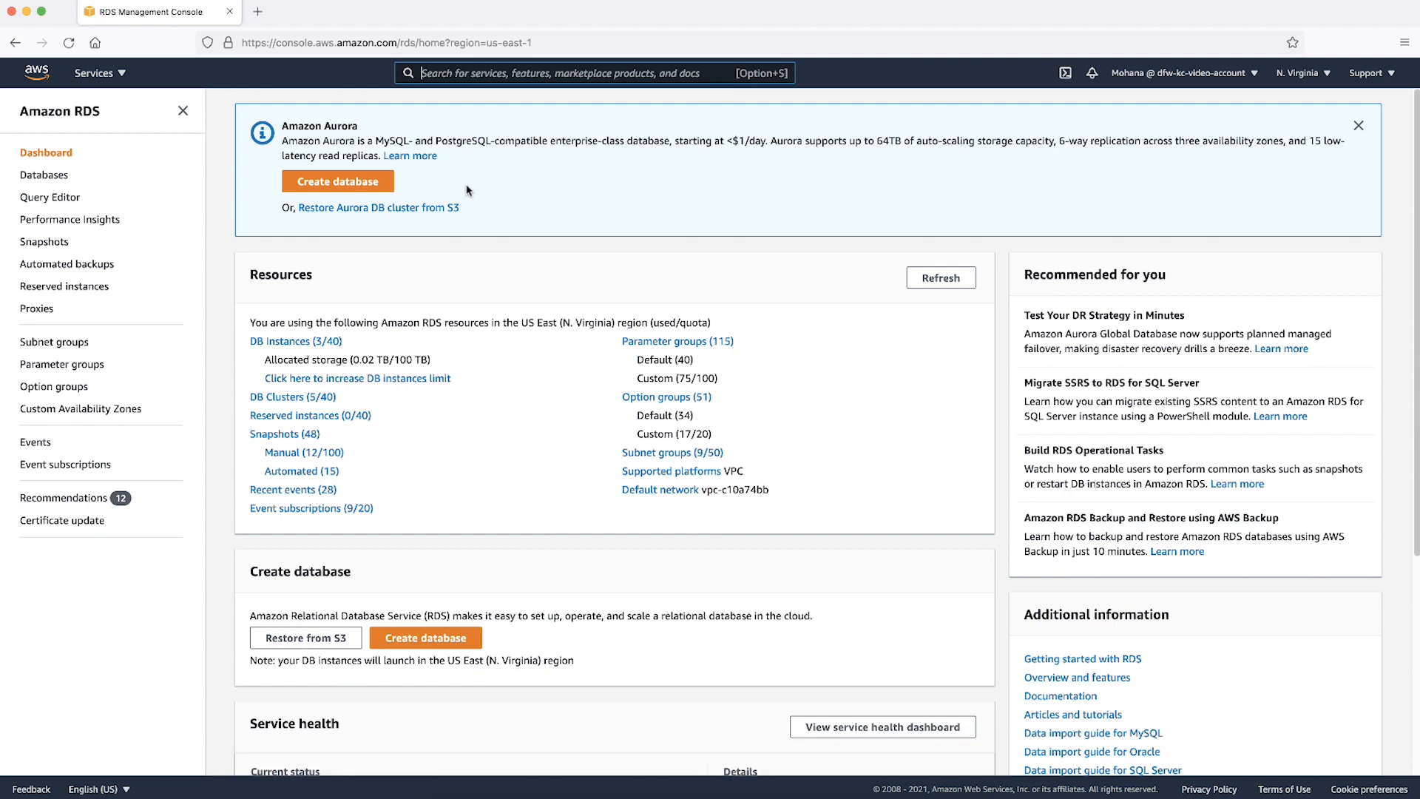
pyautogui.moveTo(118, 356)
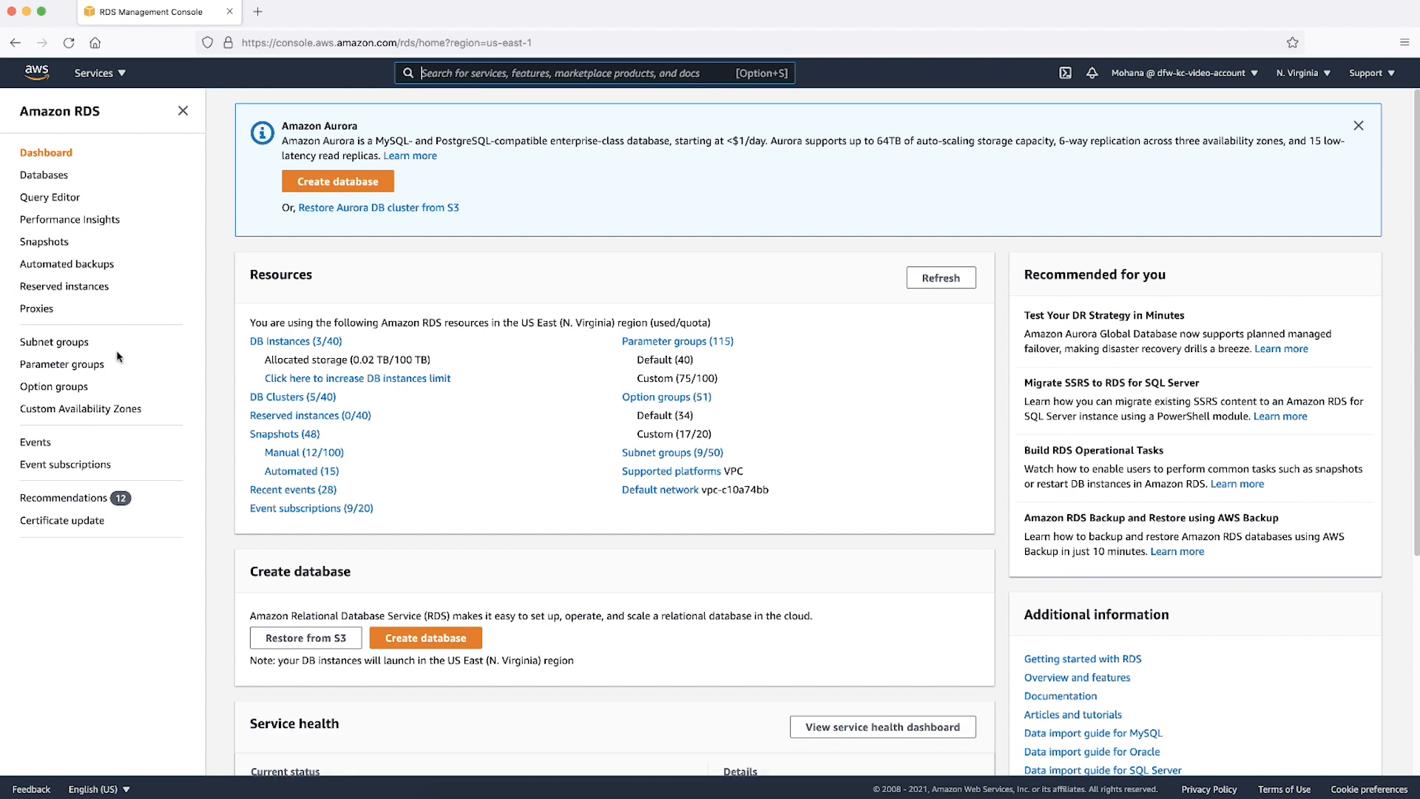
# Step: Open the Parameter groups list from the RDS dashboard navigation
pyautogui.click(62, 364)
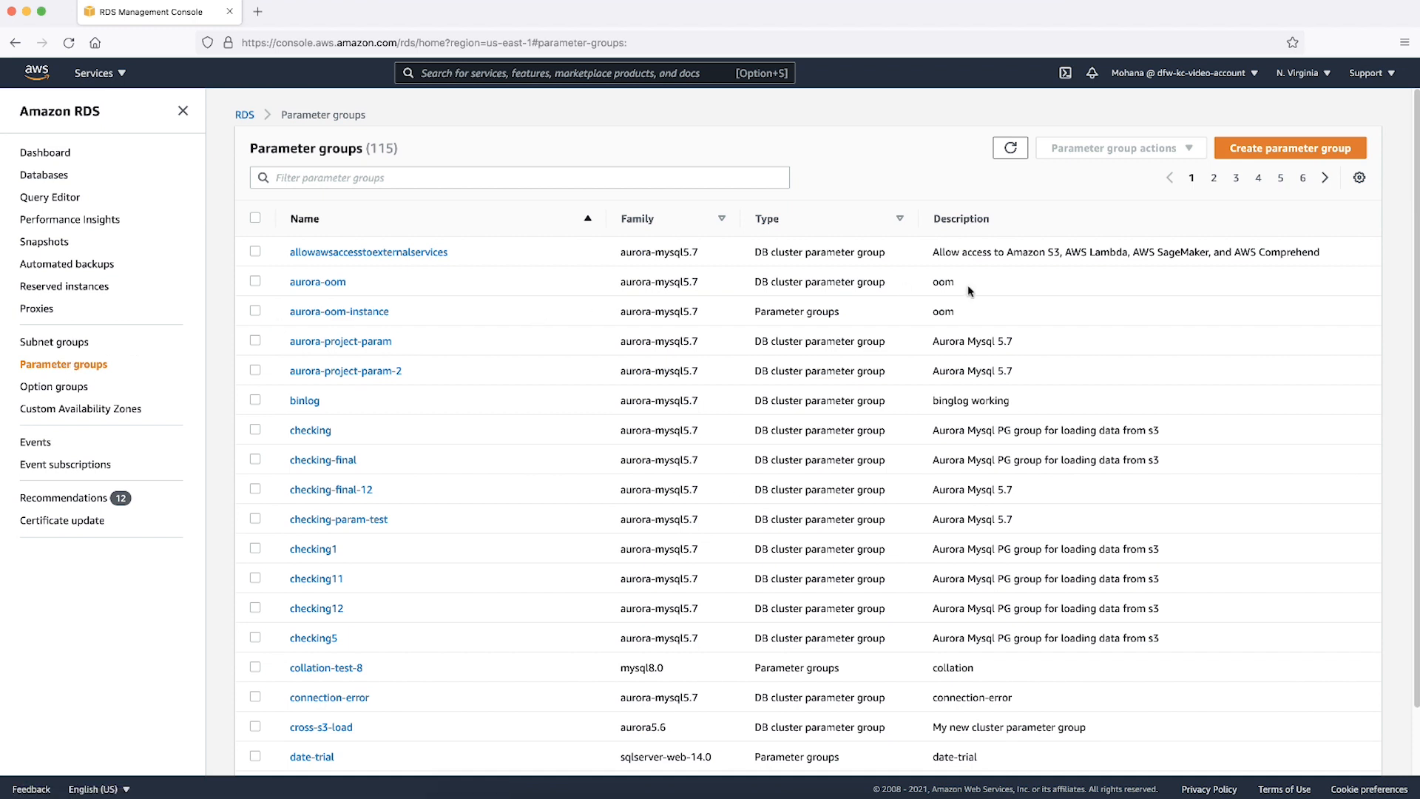
# Step: Create aurora-mysql5.7 DB Cluster Parameter Group 'test-time-zone' with description 'testing time zone'
pyautogui.click(1290, 148)
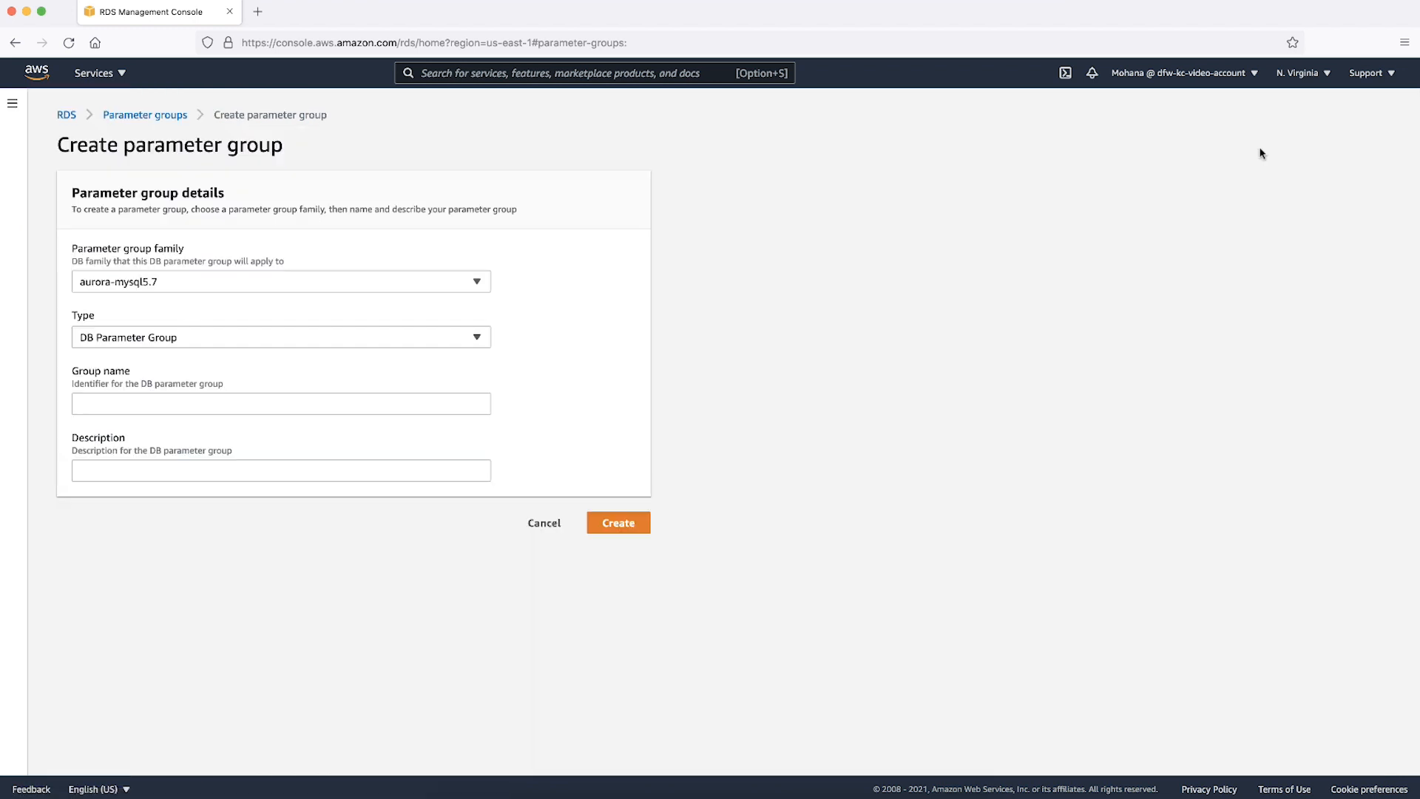
pyautogui.moveTo(439, 300)
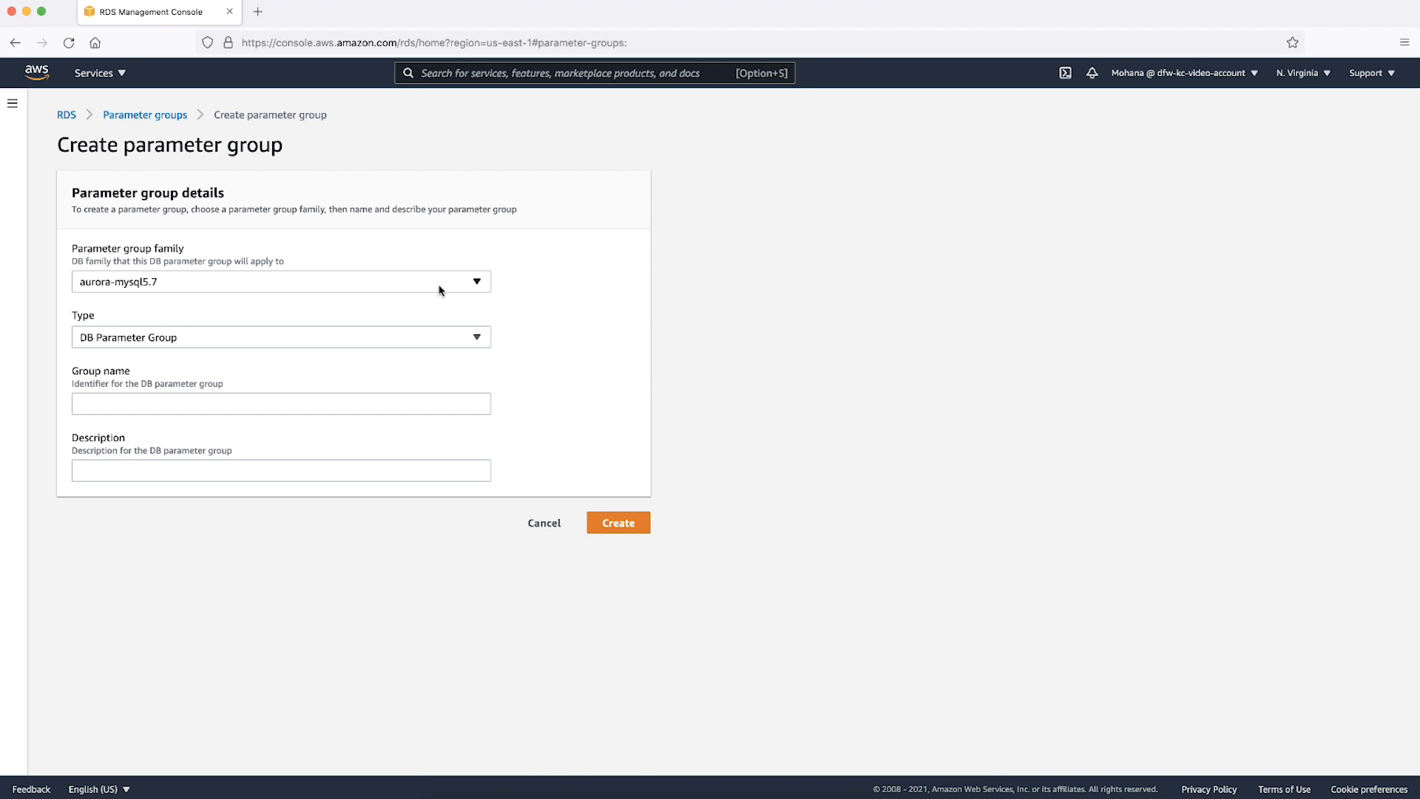
pyautogui.click(279, 282)
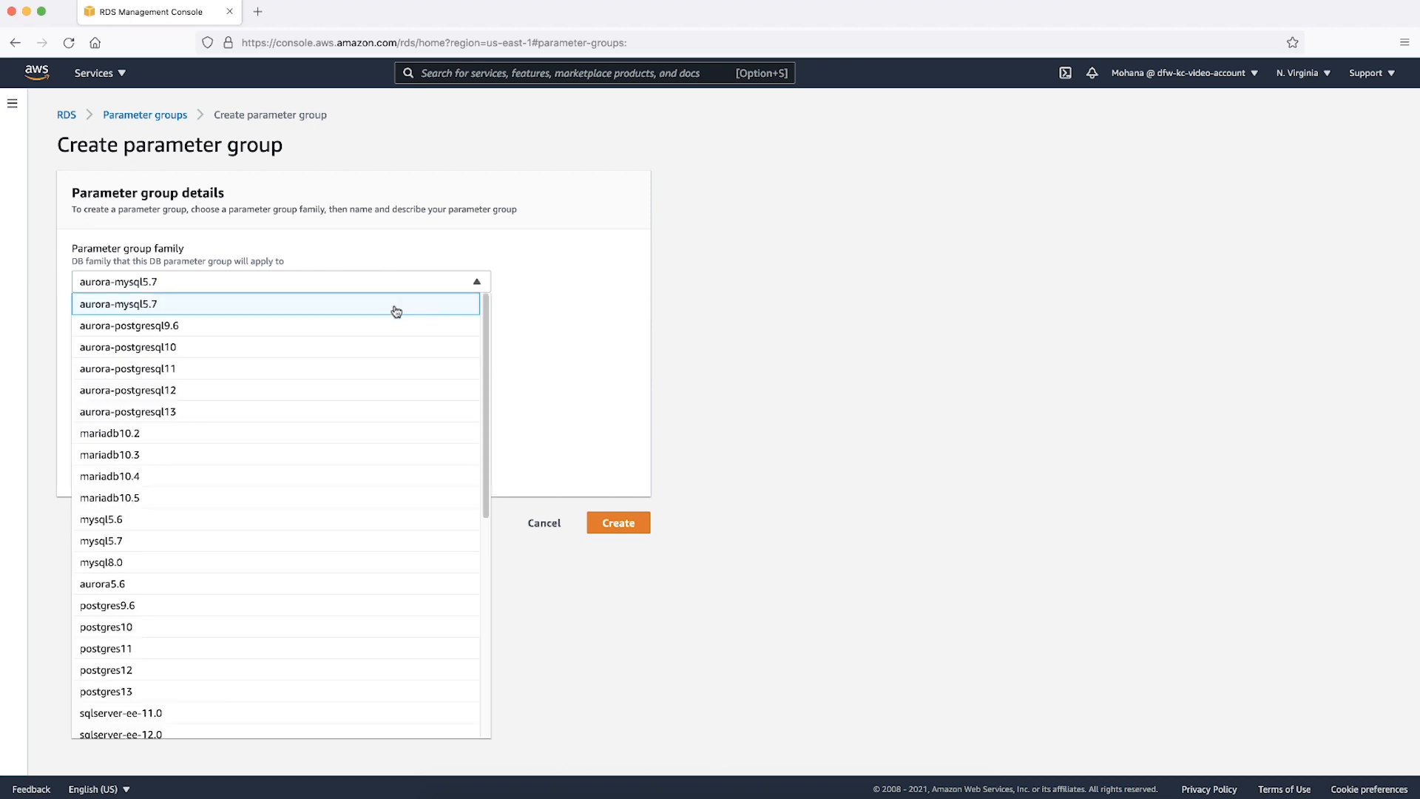
pyautogui.click(118, 303)
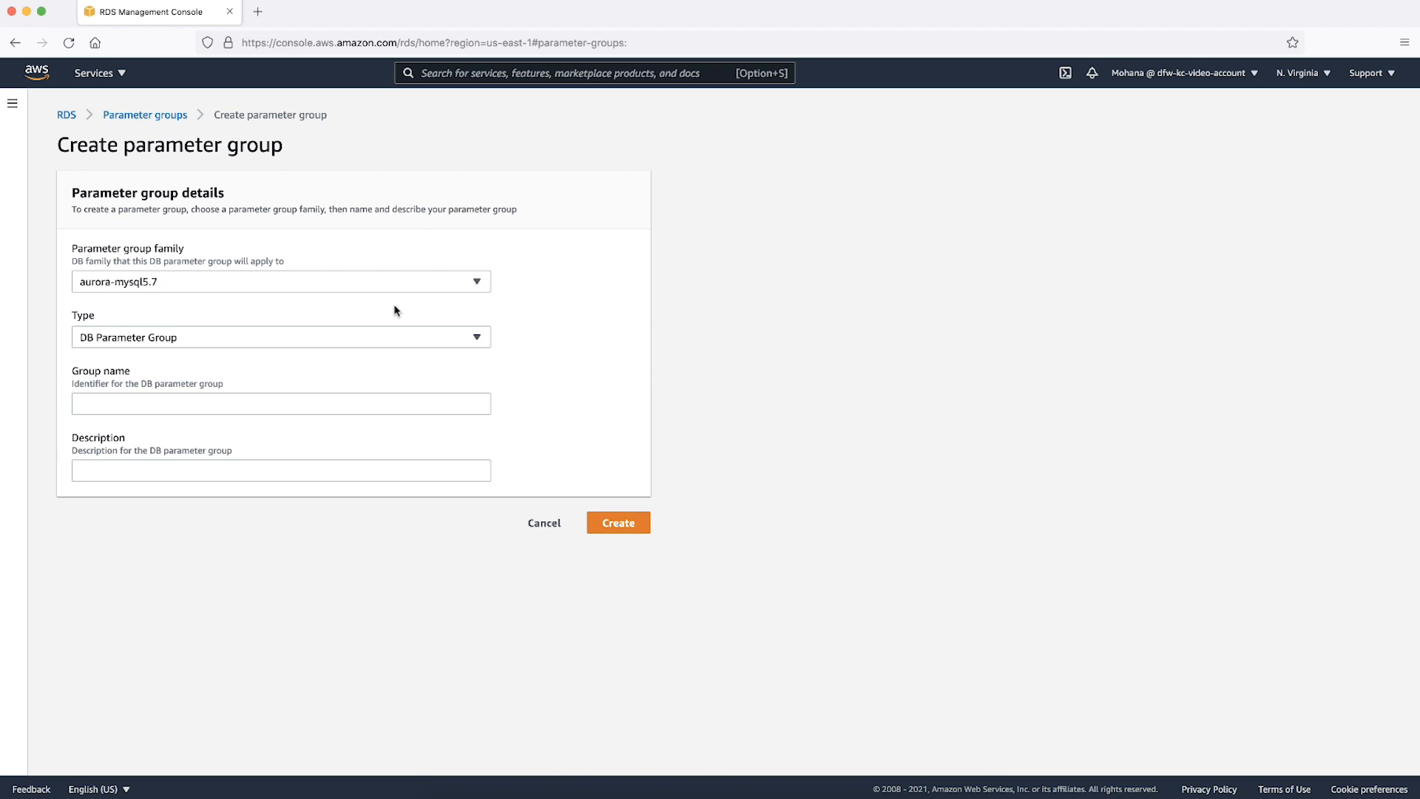
pyautogui.click(281, 338)
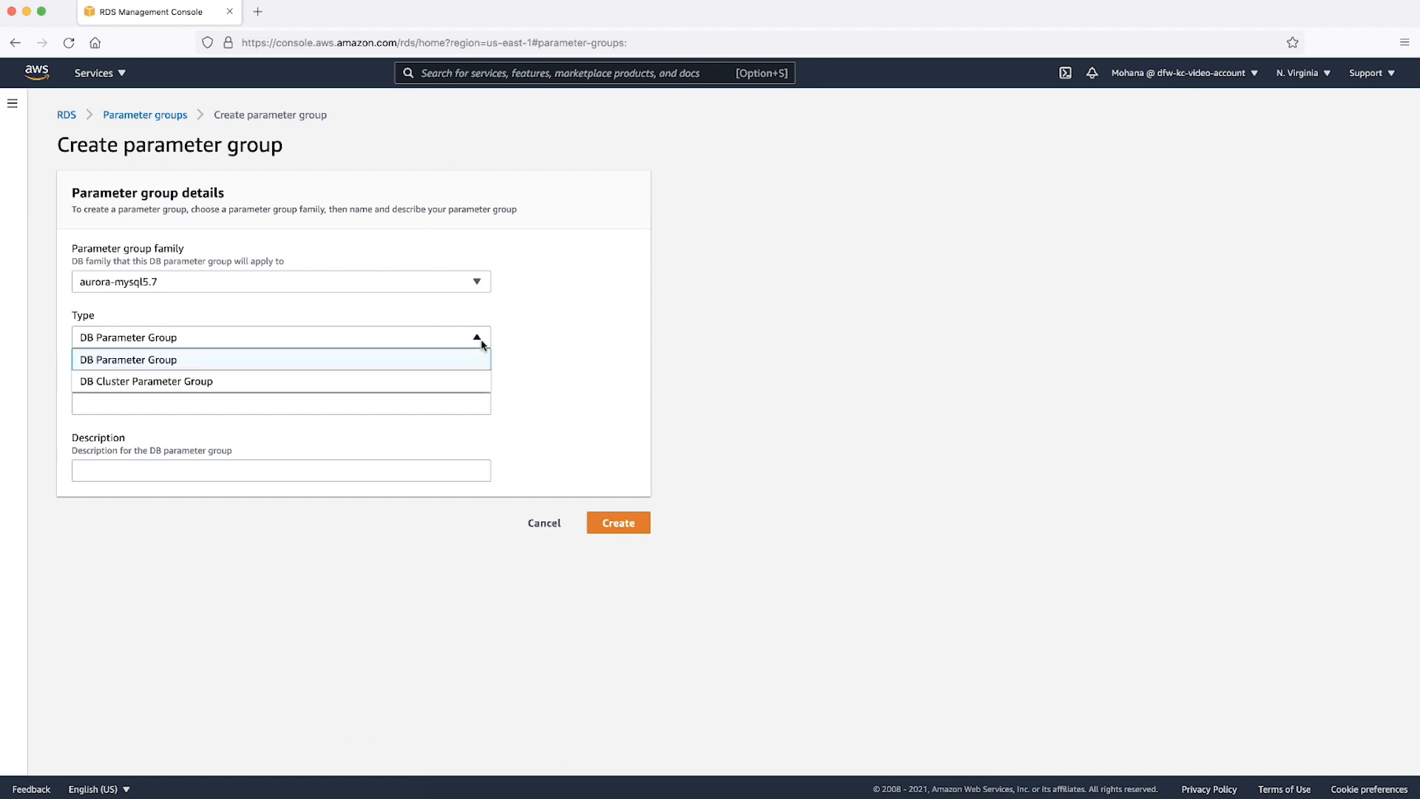
pyautogui.click(146, 382)
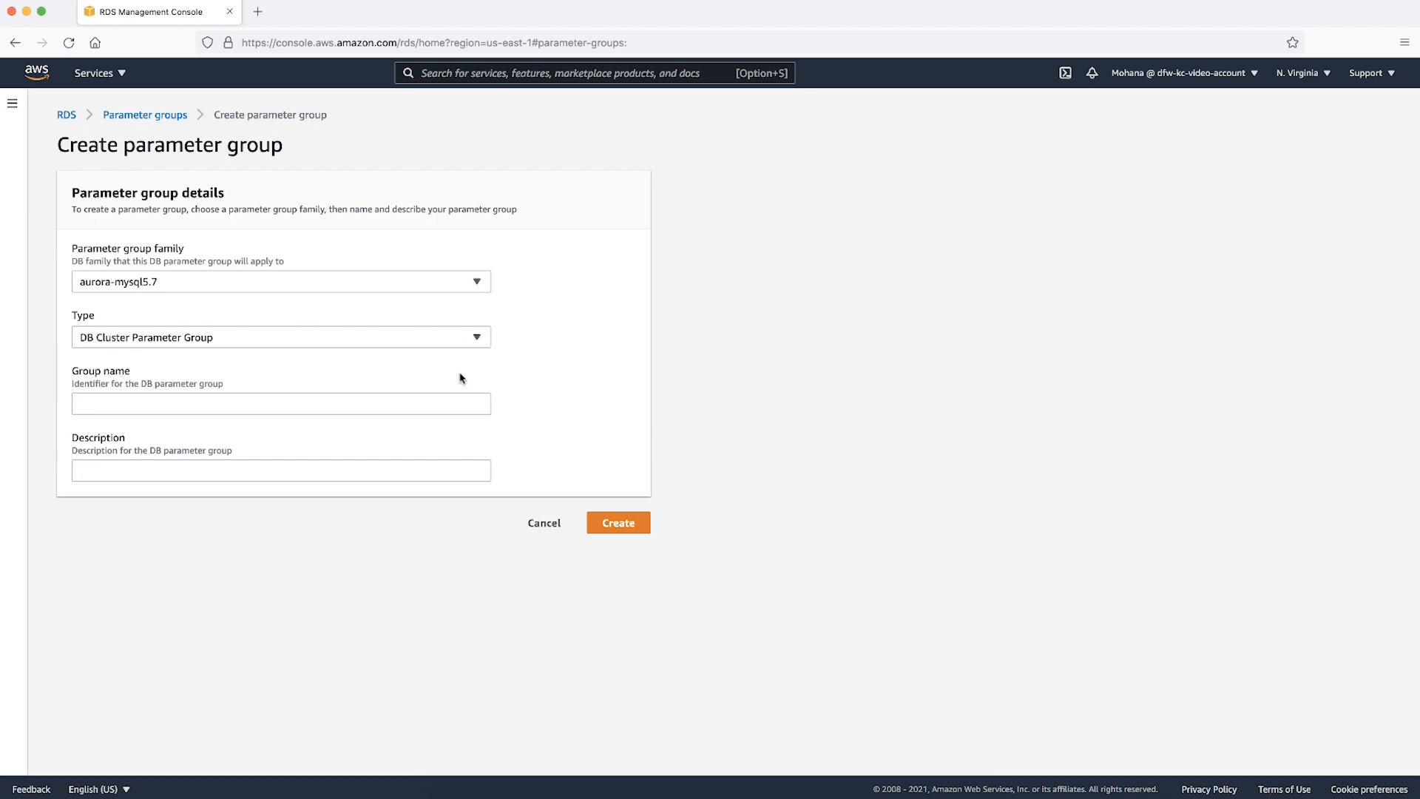
pyautogui.click(281, 403)
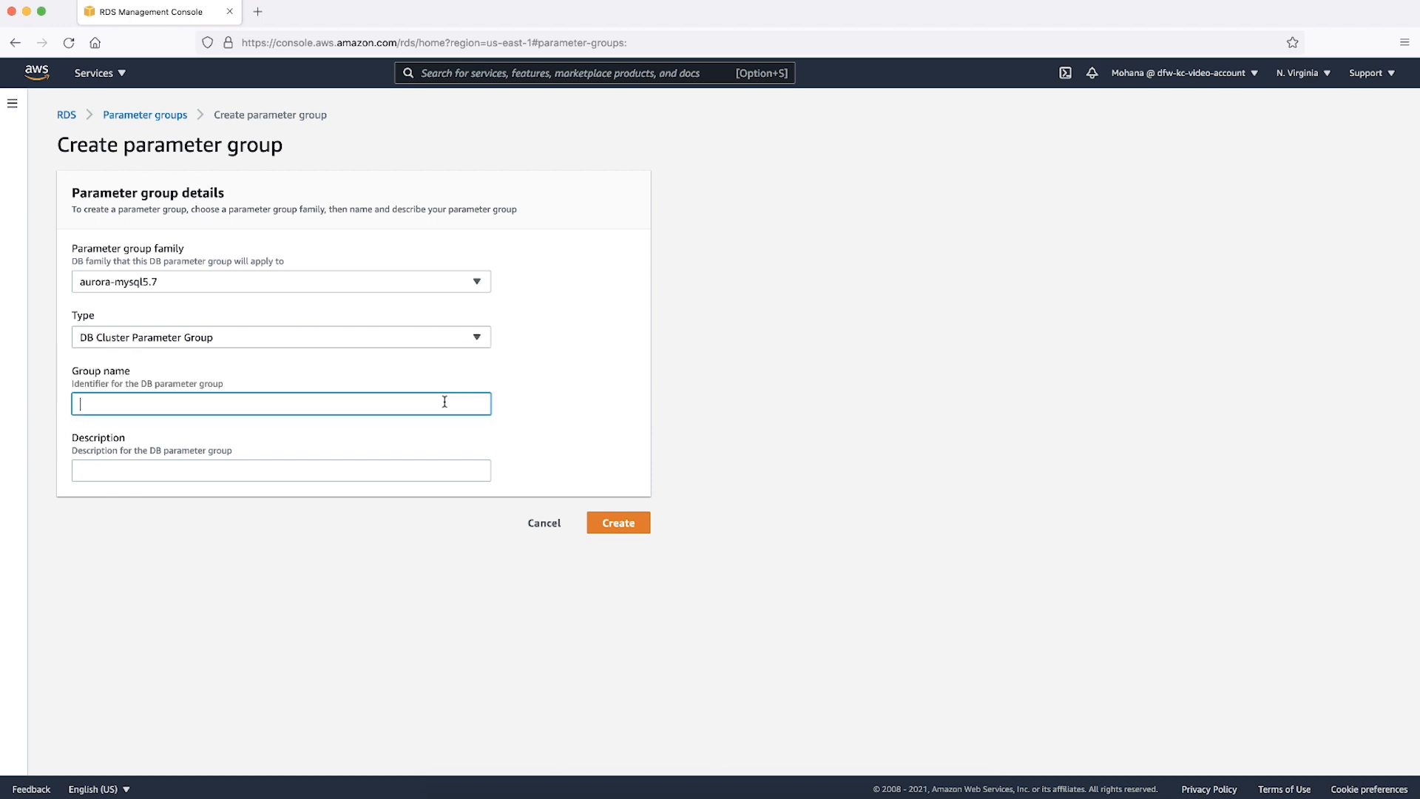
pyautogui.write('test-time-zone')
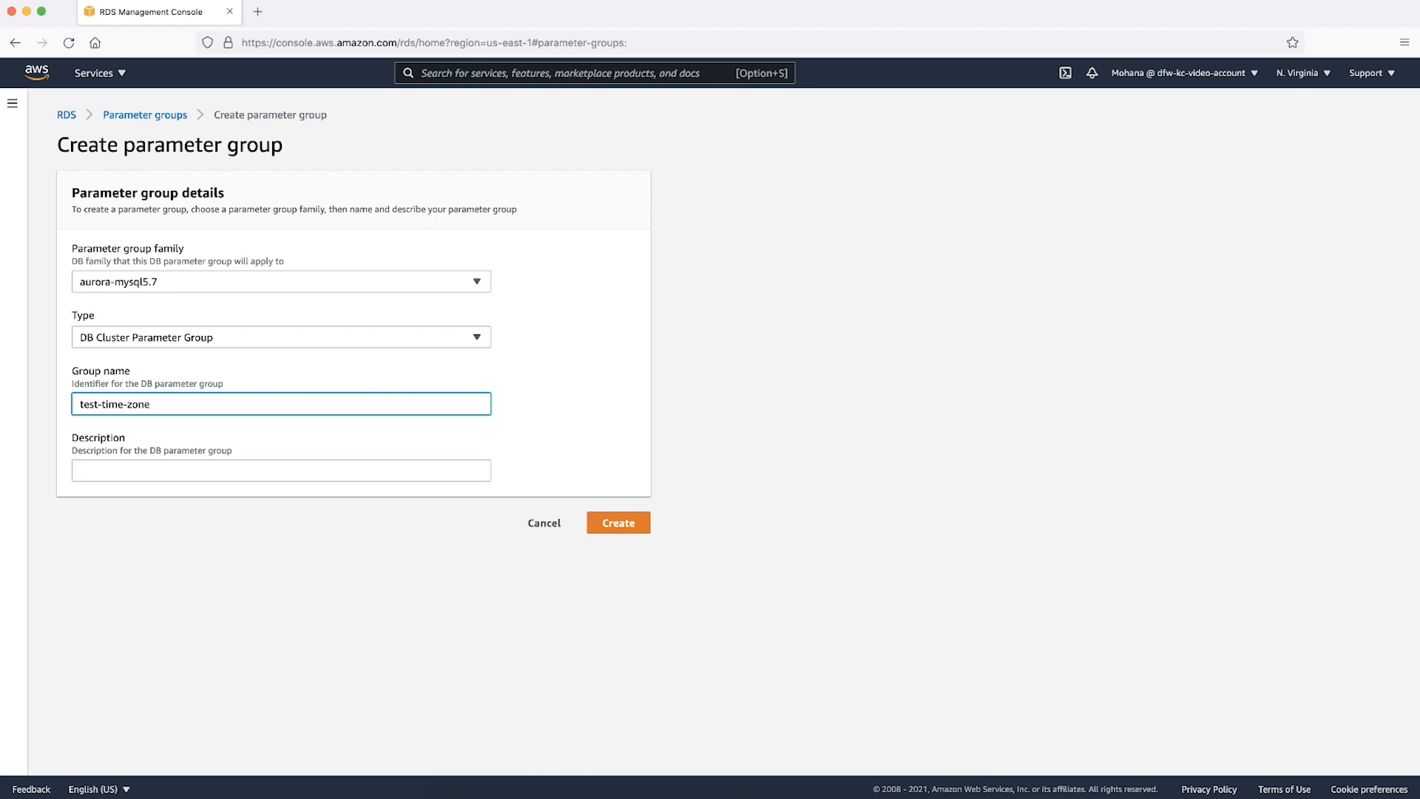
pyautogui.write('testing time zone')
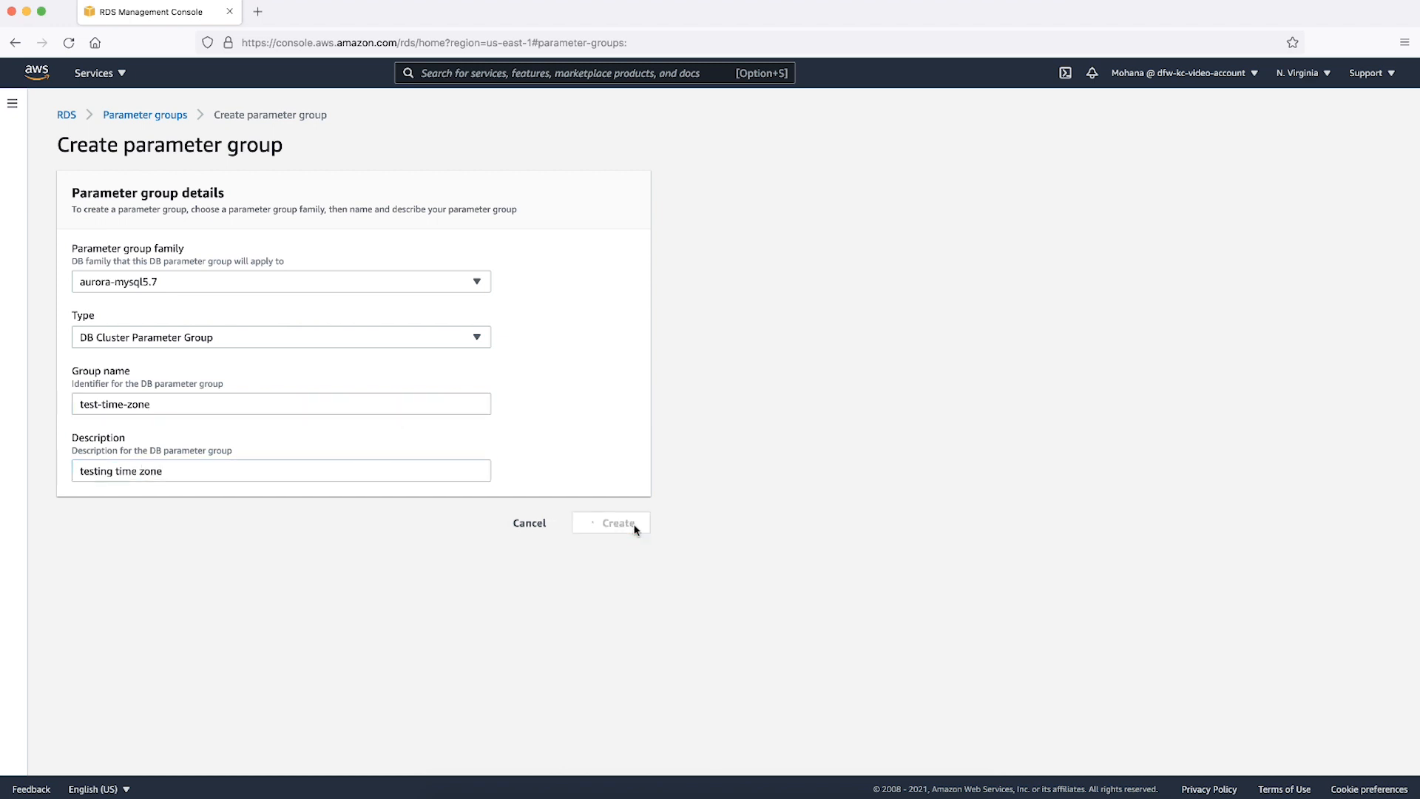
pyautogui.click(612, 523)
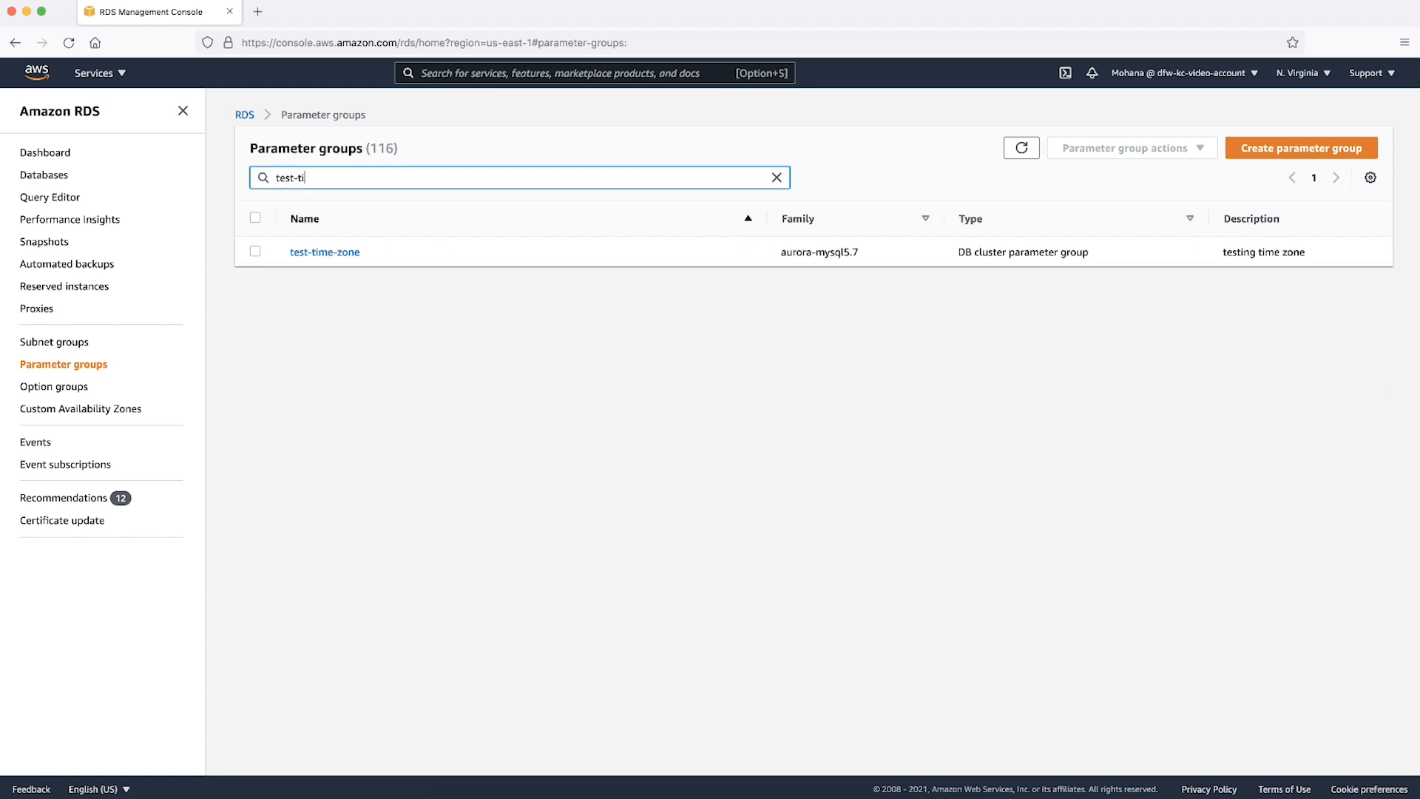
# Step: Edit test-time-zone, set time_zone to Asia/Calcutta, and save changes
pyautogui.click(324, 252)
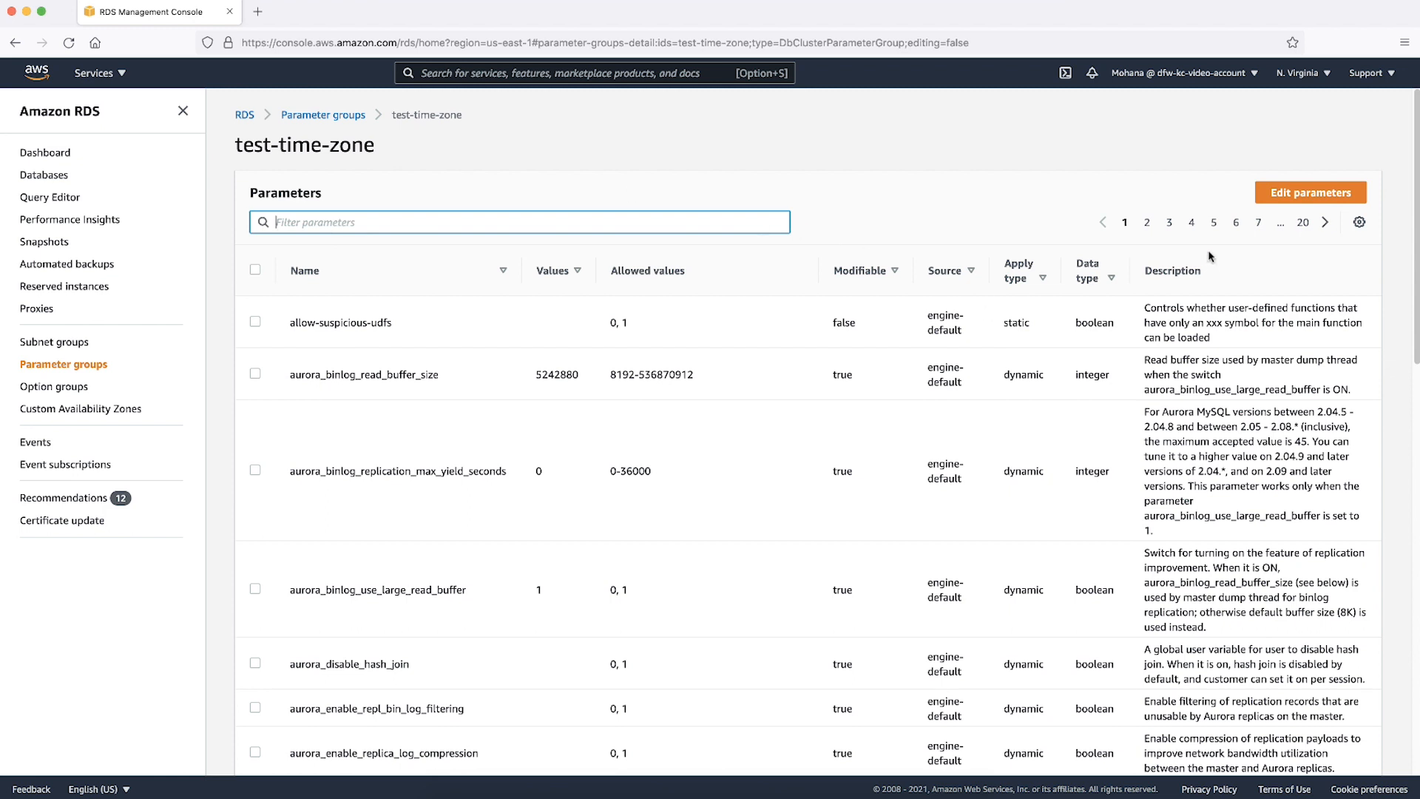
pyautogui.click(1310, 192)
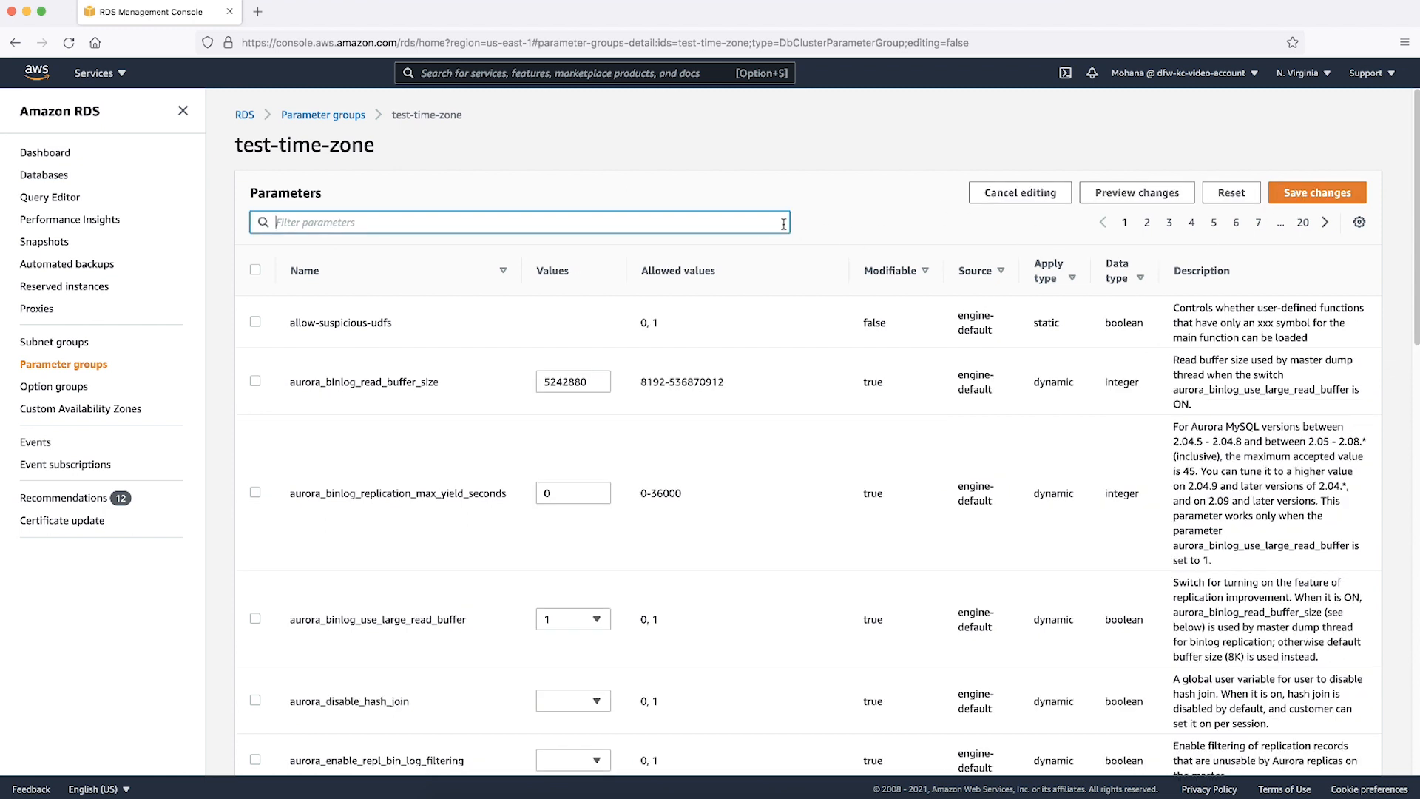
pyautogui.write('time_zon')
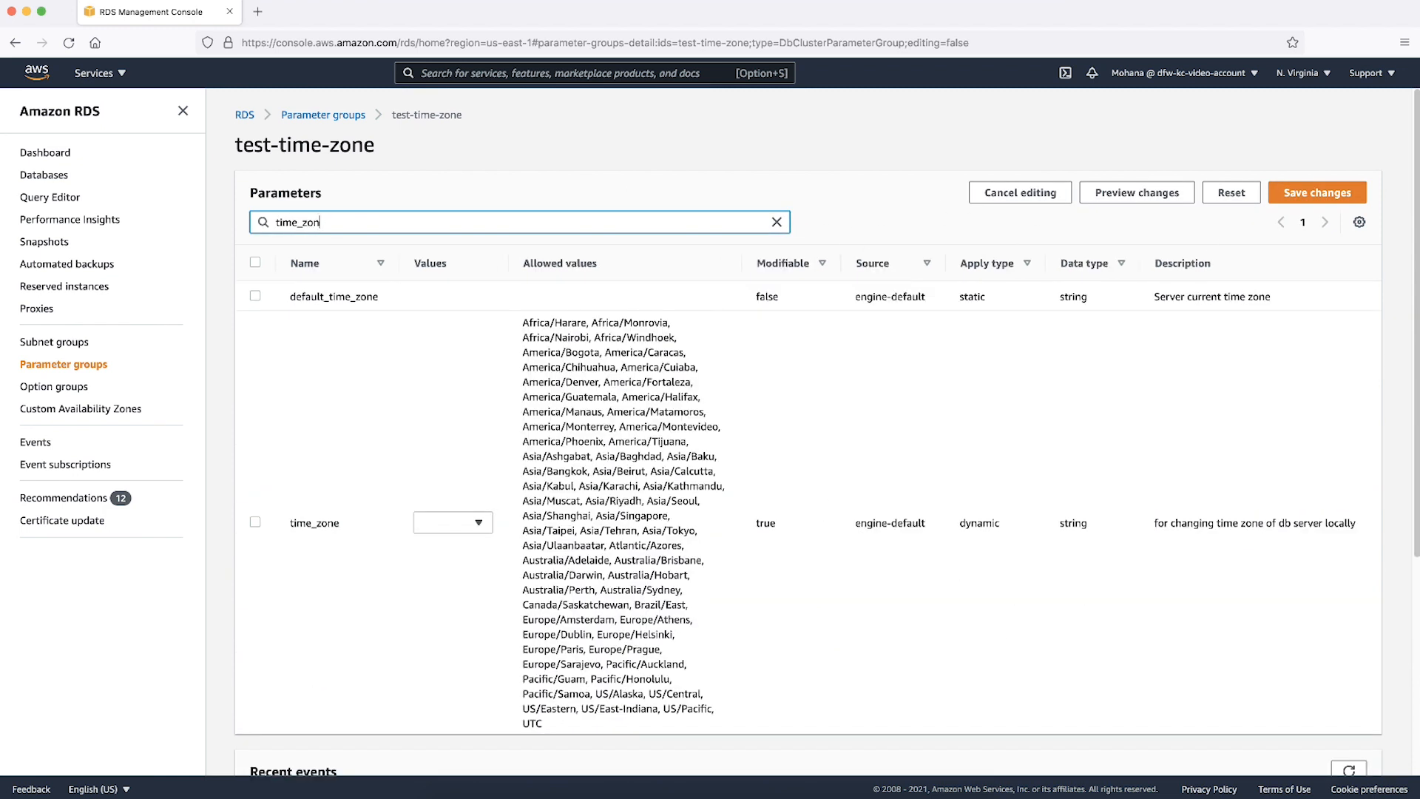
pyautogui.click(453, 523)
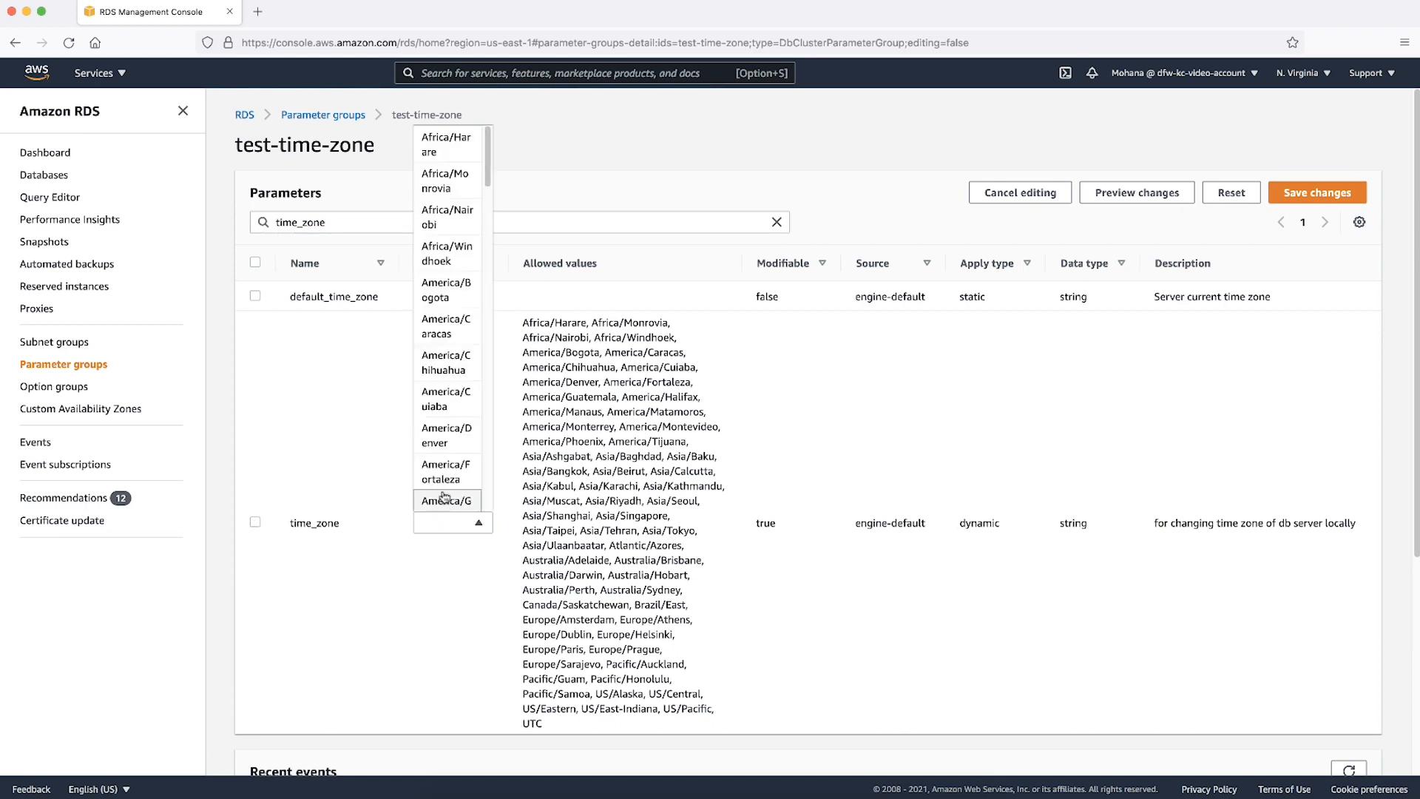
pyautogui.scroll(-3)
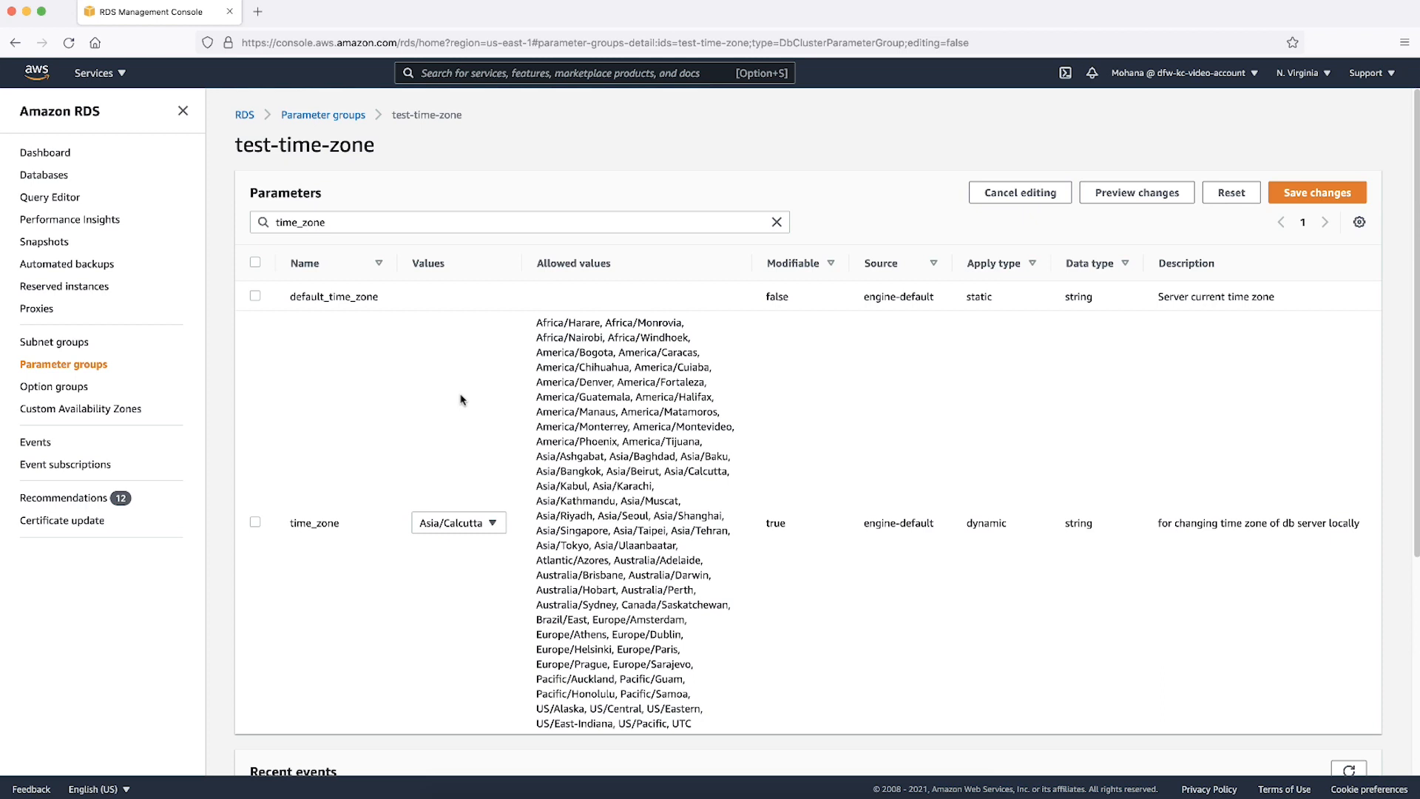
pyautogui.moveTo(1118, 312)
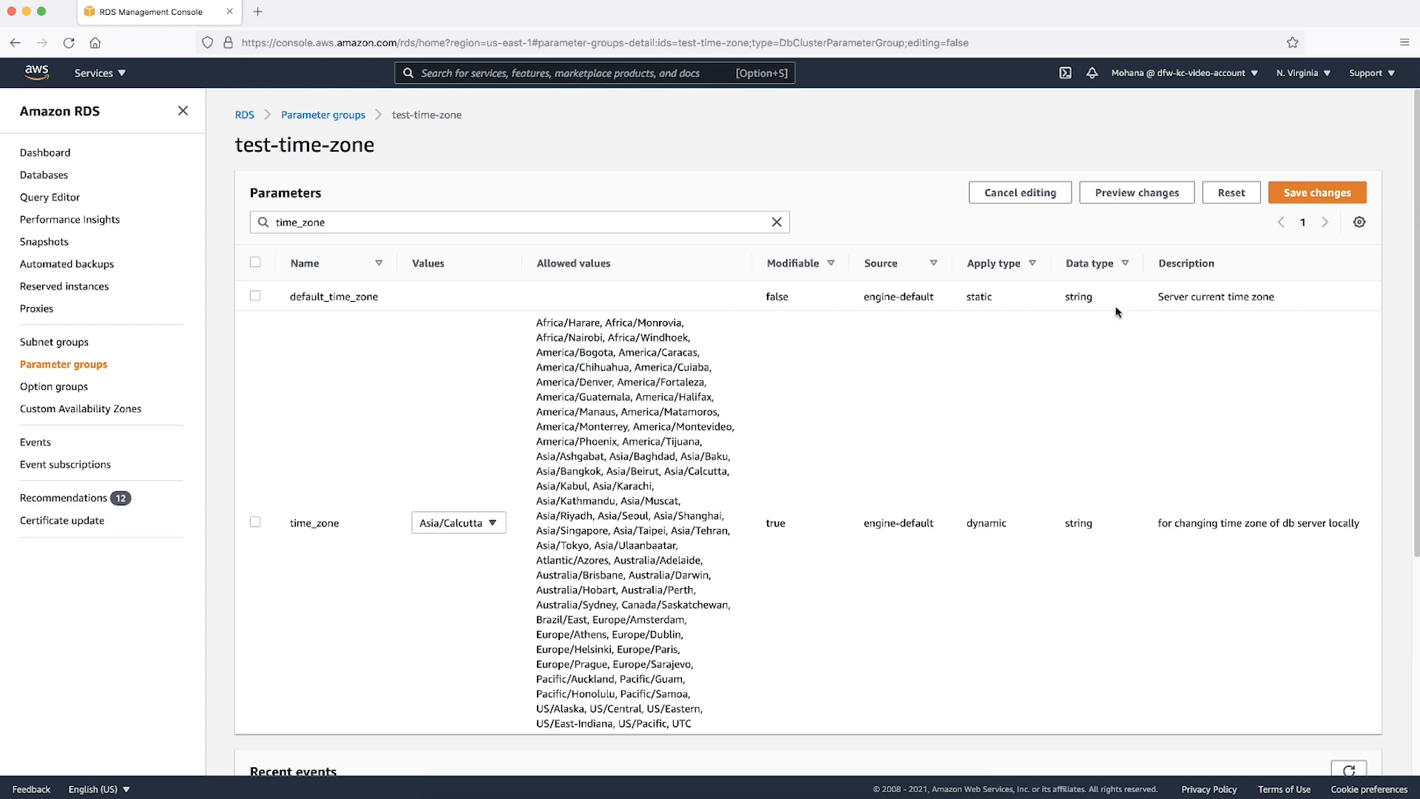
pyautogui.click(1316, 193)
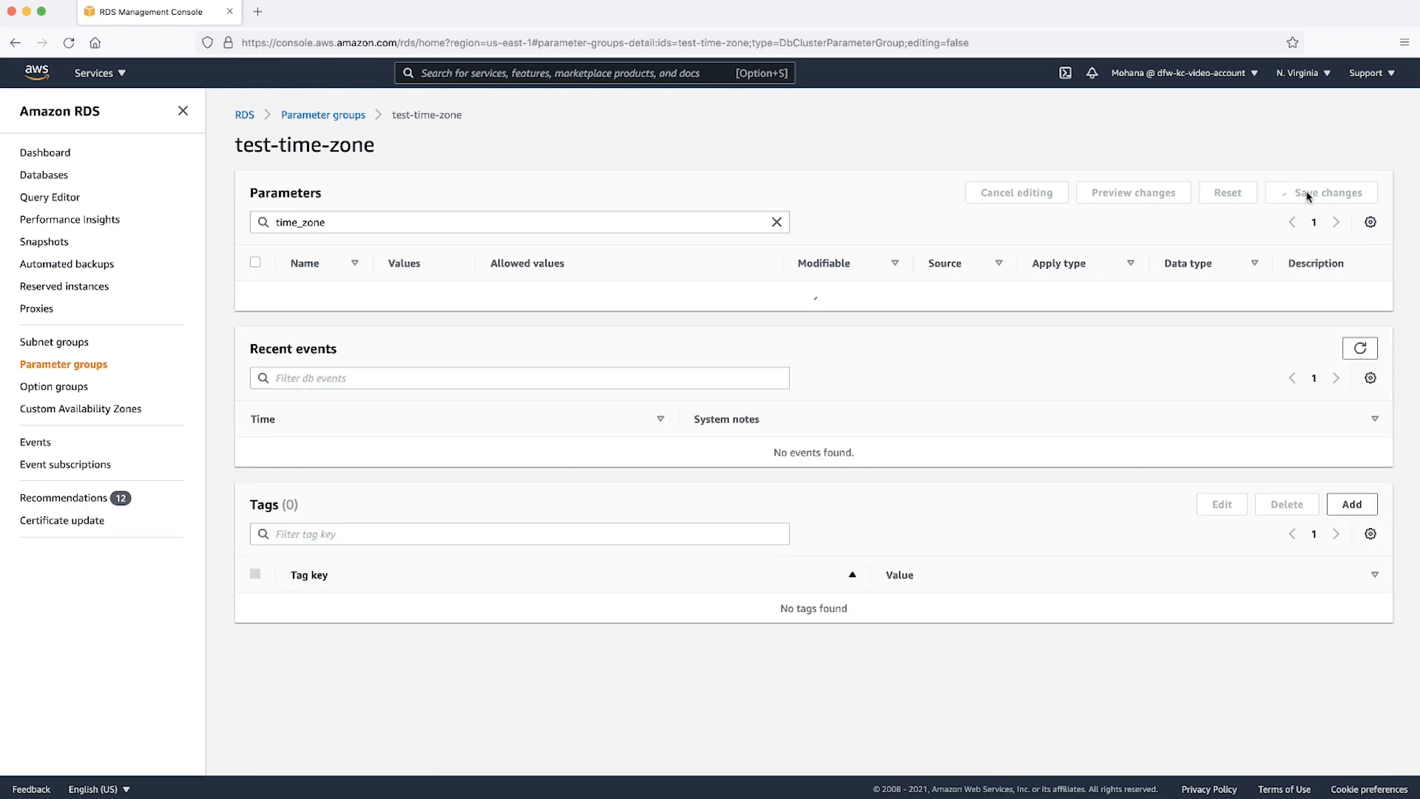
# Step: Modify kc-test-cluster to use cluster parameter group test-time-zone and continue to summary
pyautogui.click(1316, 193)
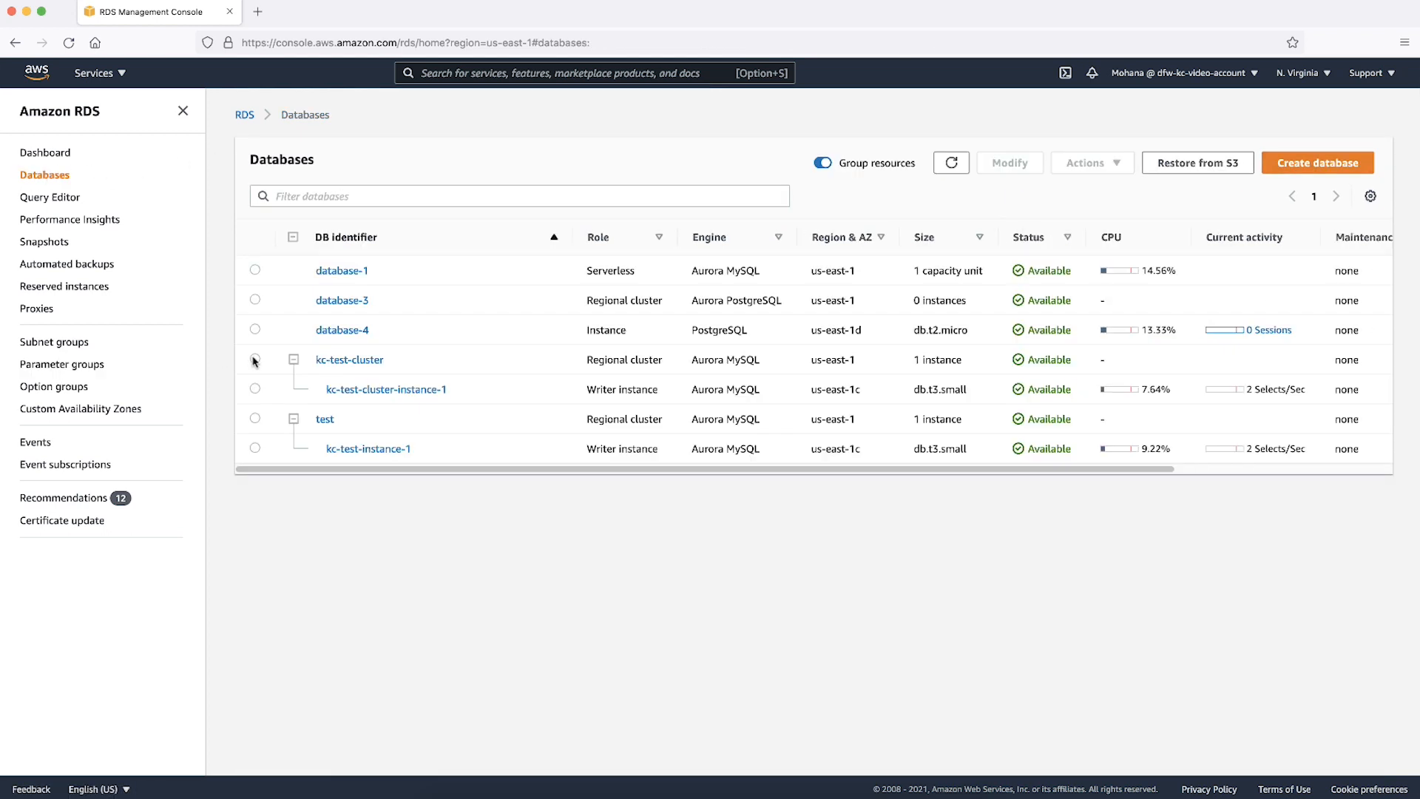
pyautogui.click(1009, 162)
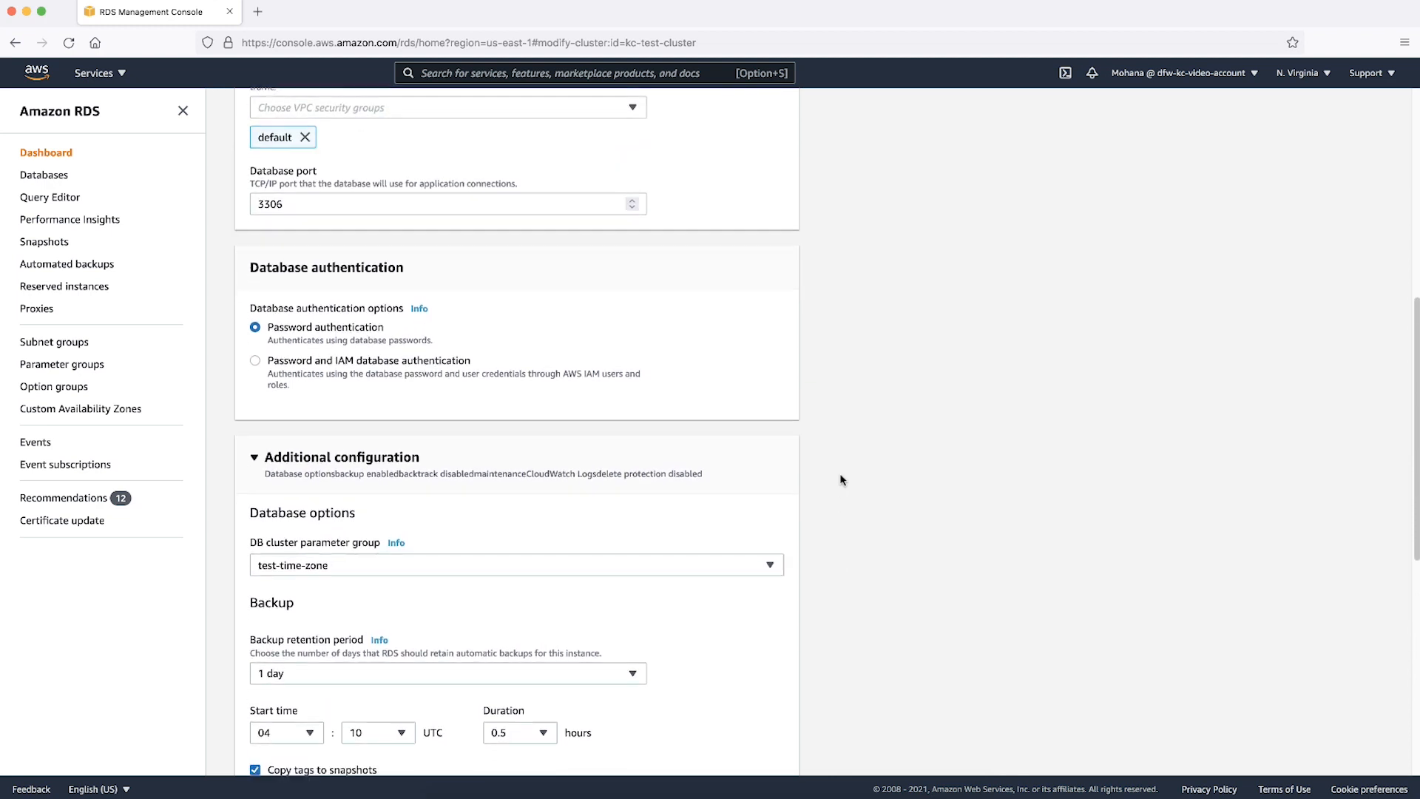
pyautogui.scroll(-3)
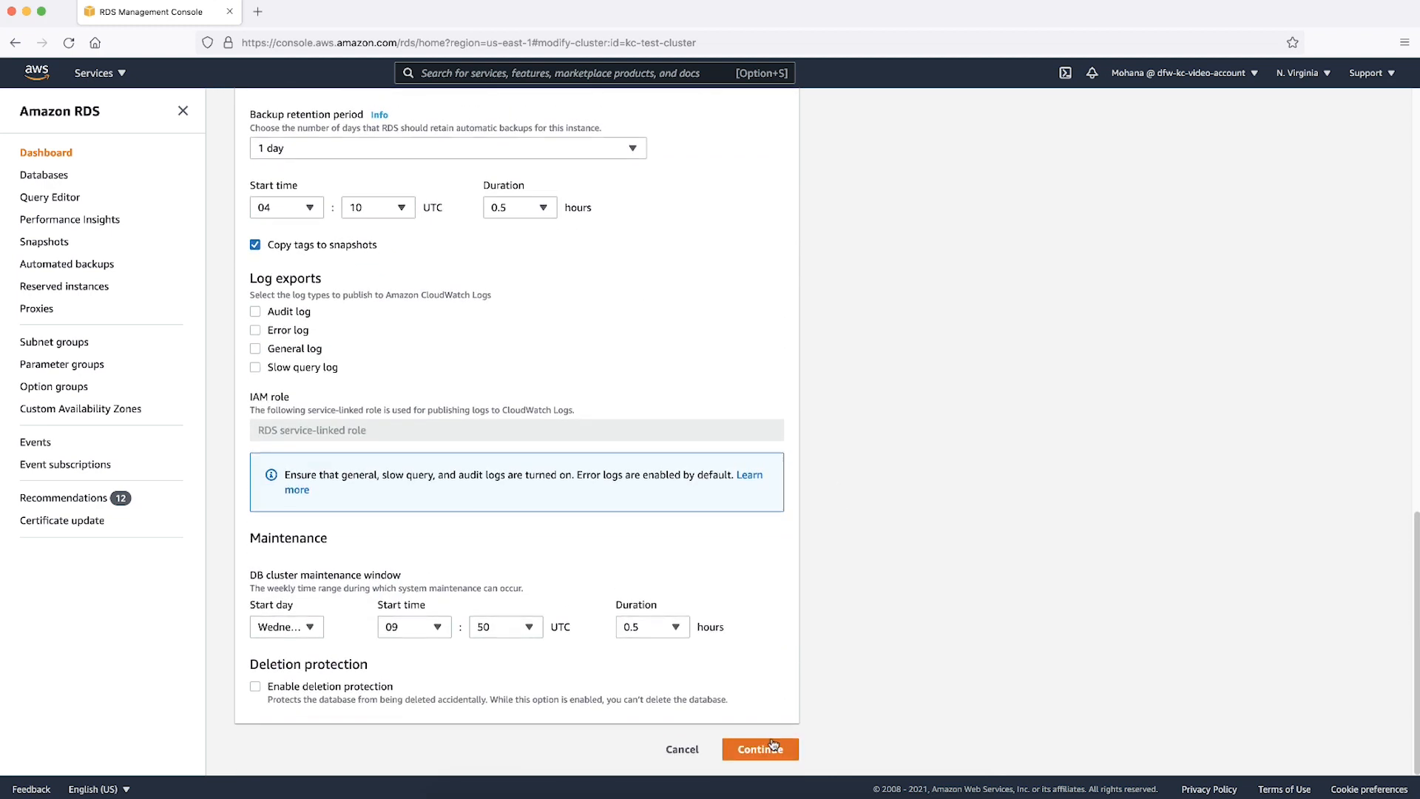
pyautogui.click(760, 750)
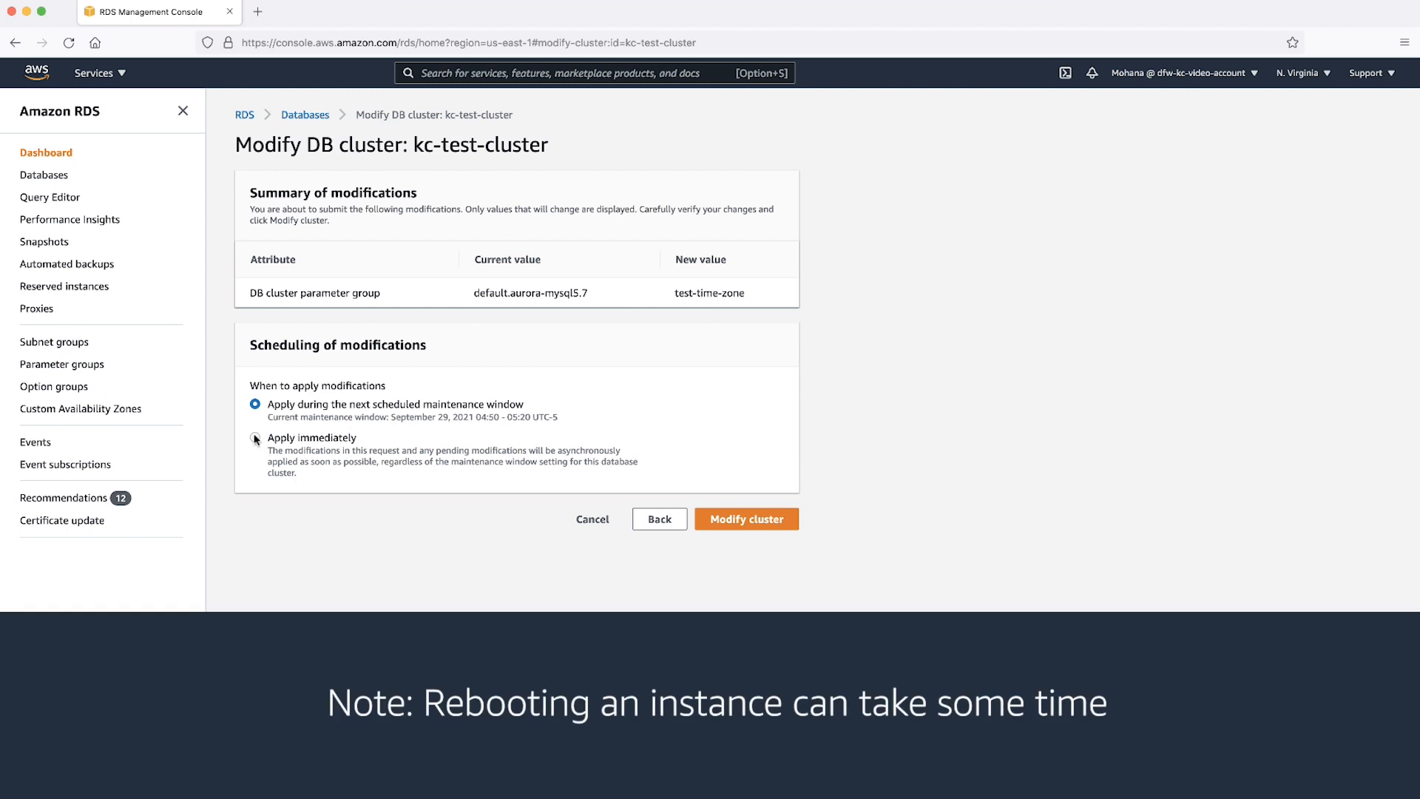
# Step: Choose Apply immediately and submit the kc-test-cluster modification
pyautogui.click(255, 439)
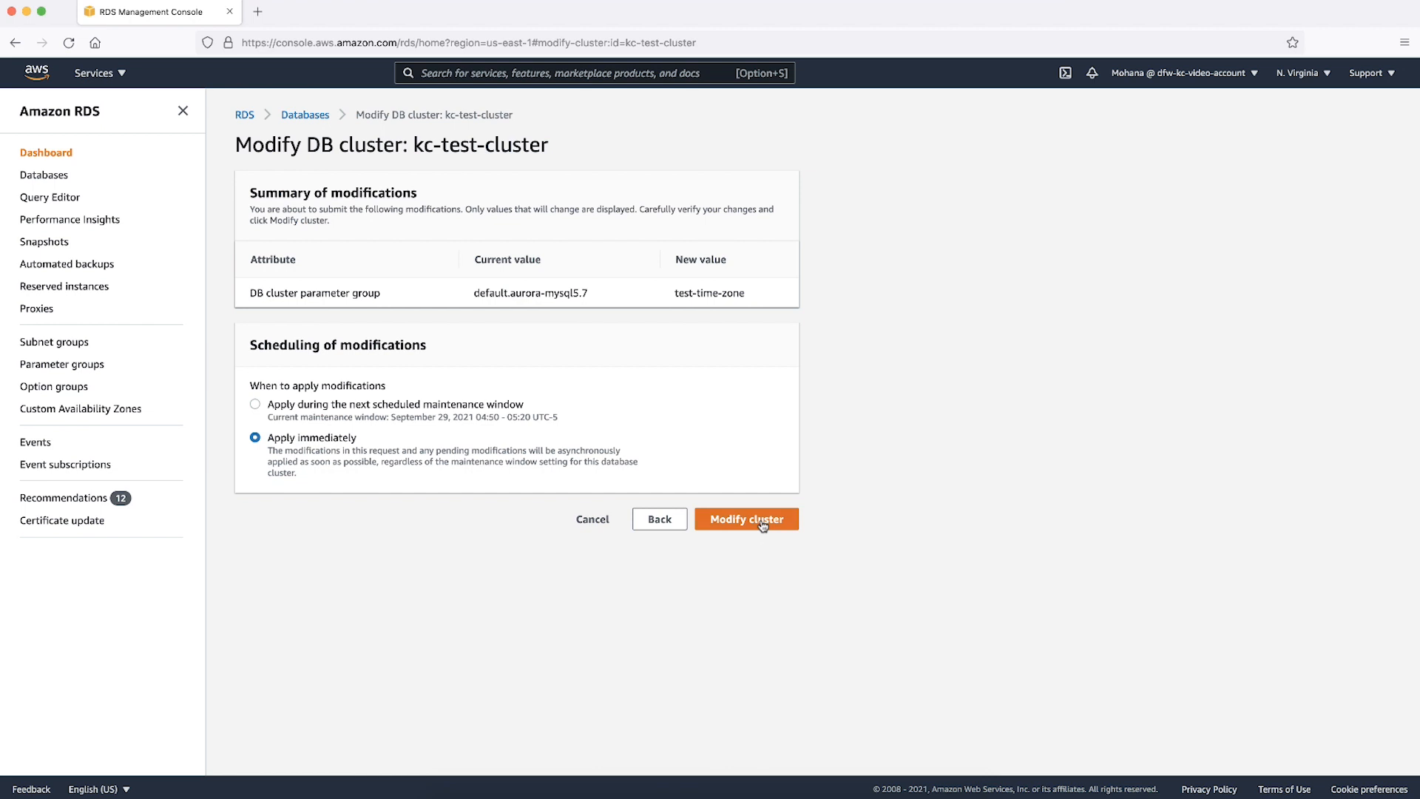
pyautogui.click(746, 519)
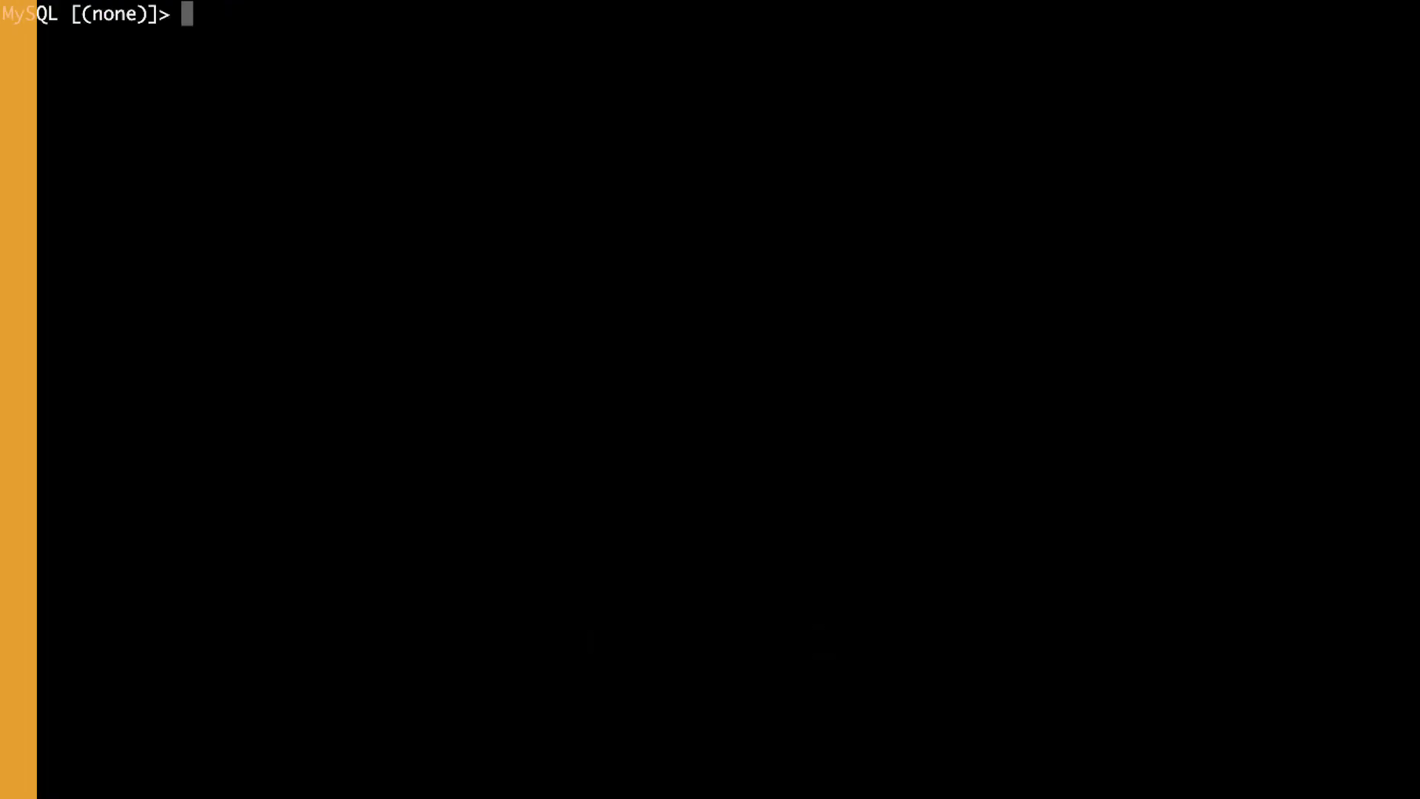
pyautogui.write('se')
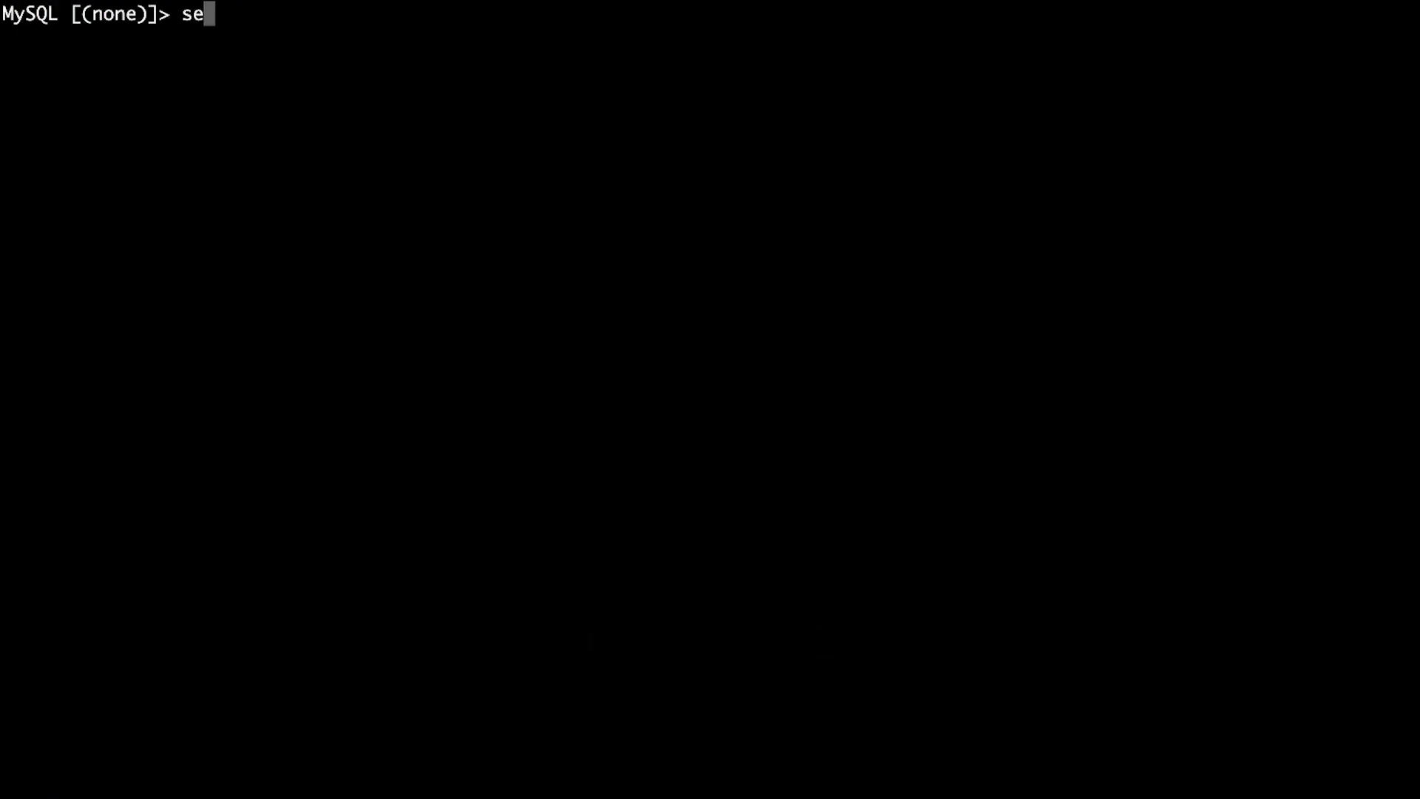
pyautogui.write('lect @@time')
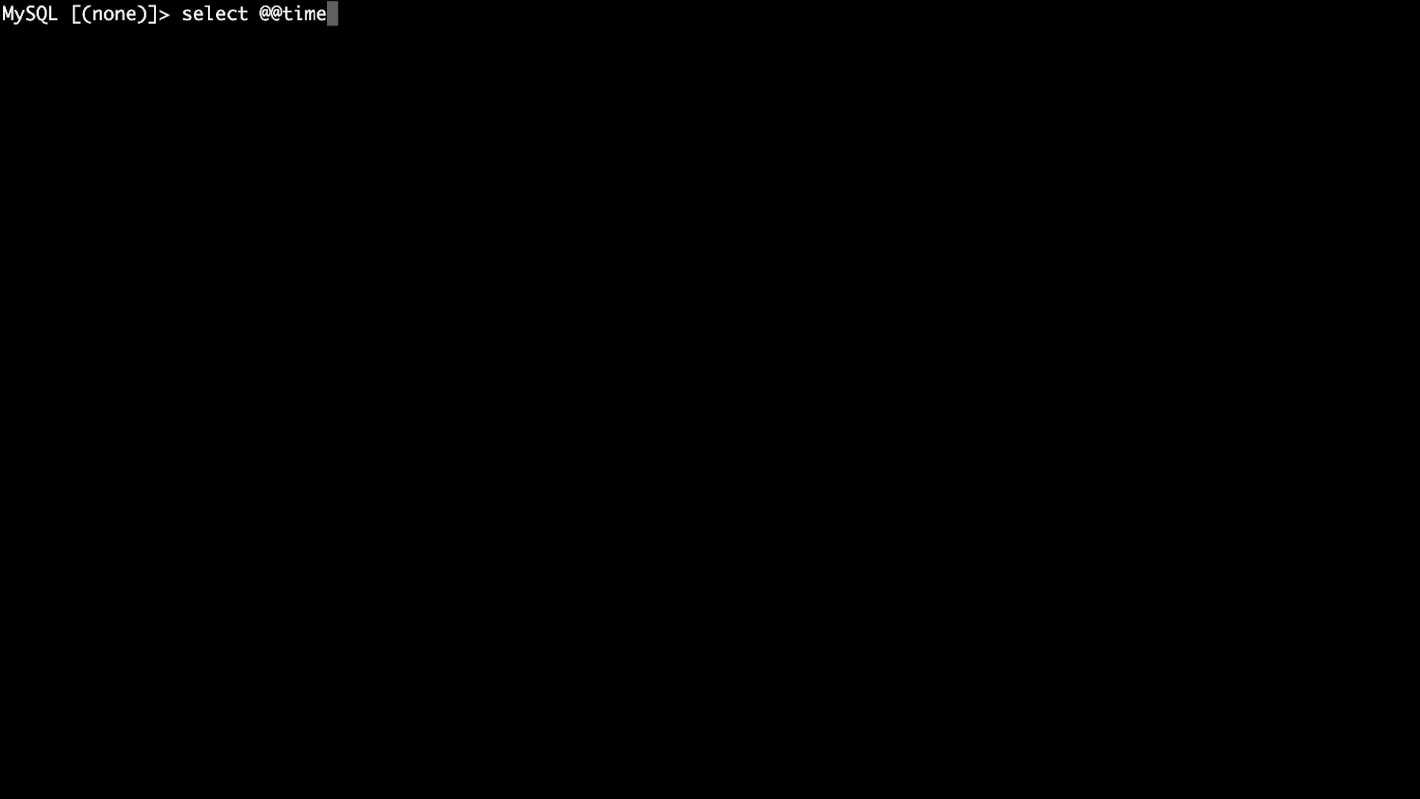